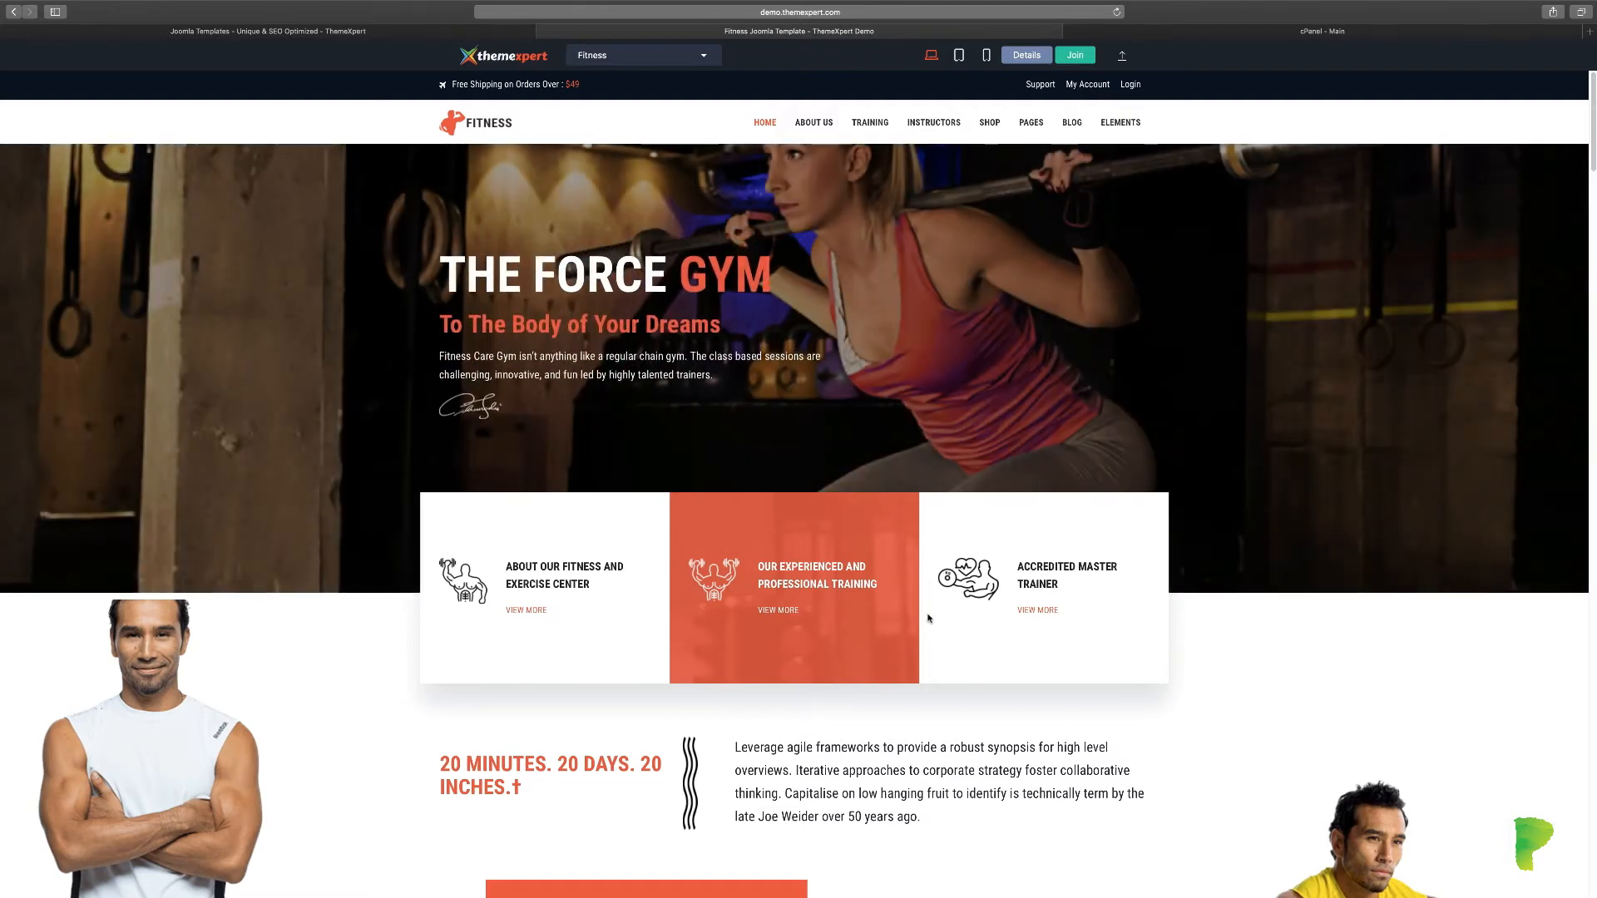
scroll(down, 3)
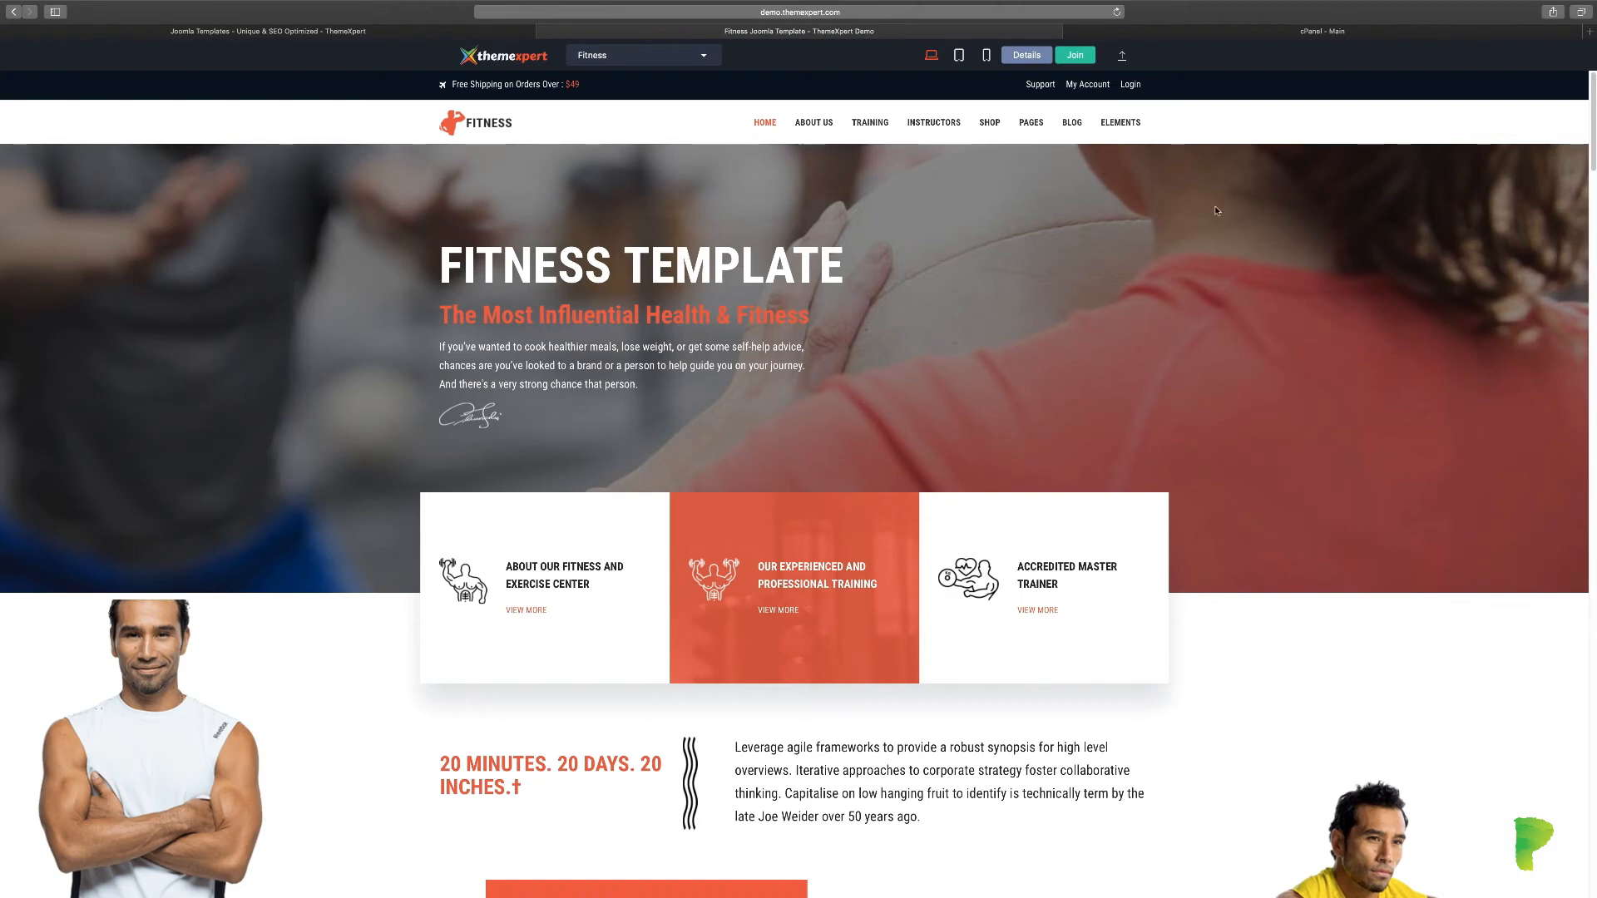
mouse_move(1306, 168)
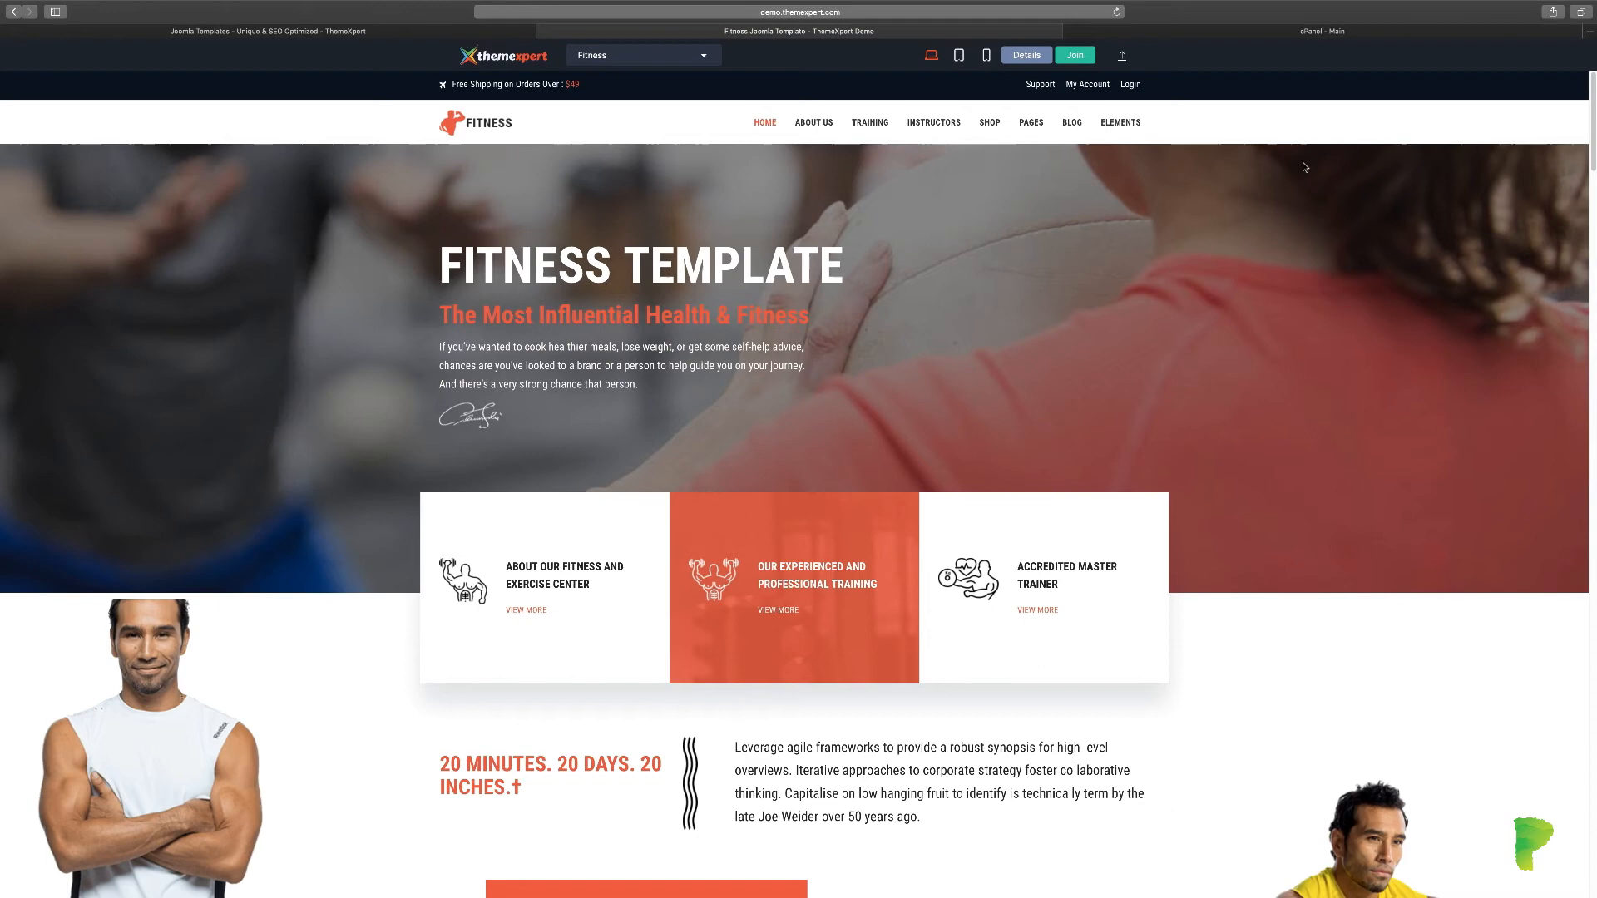
mouse_move(1355, 124)
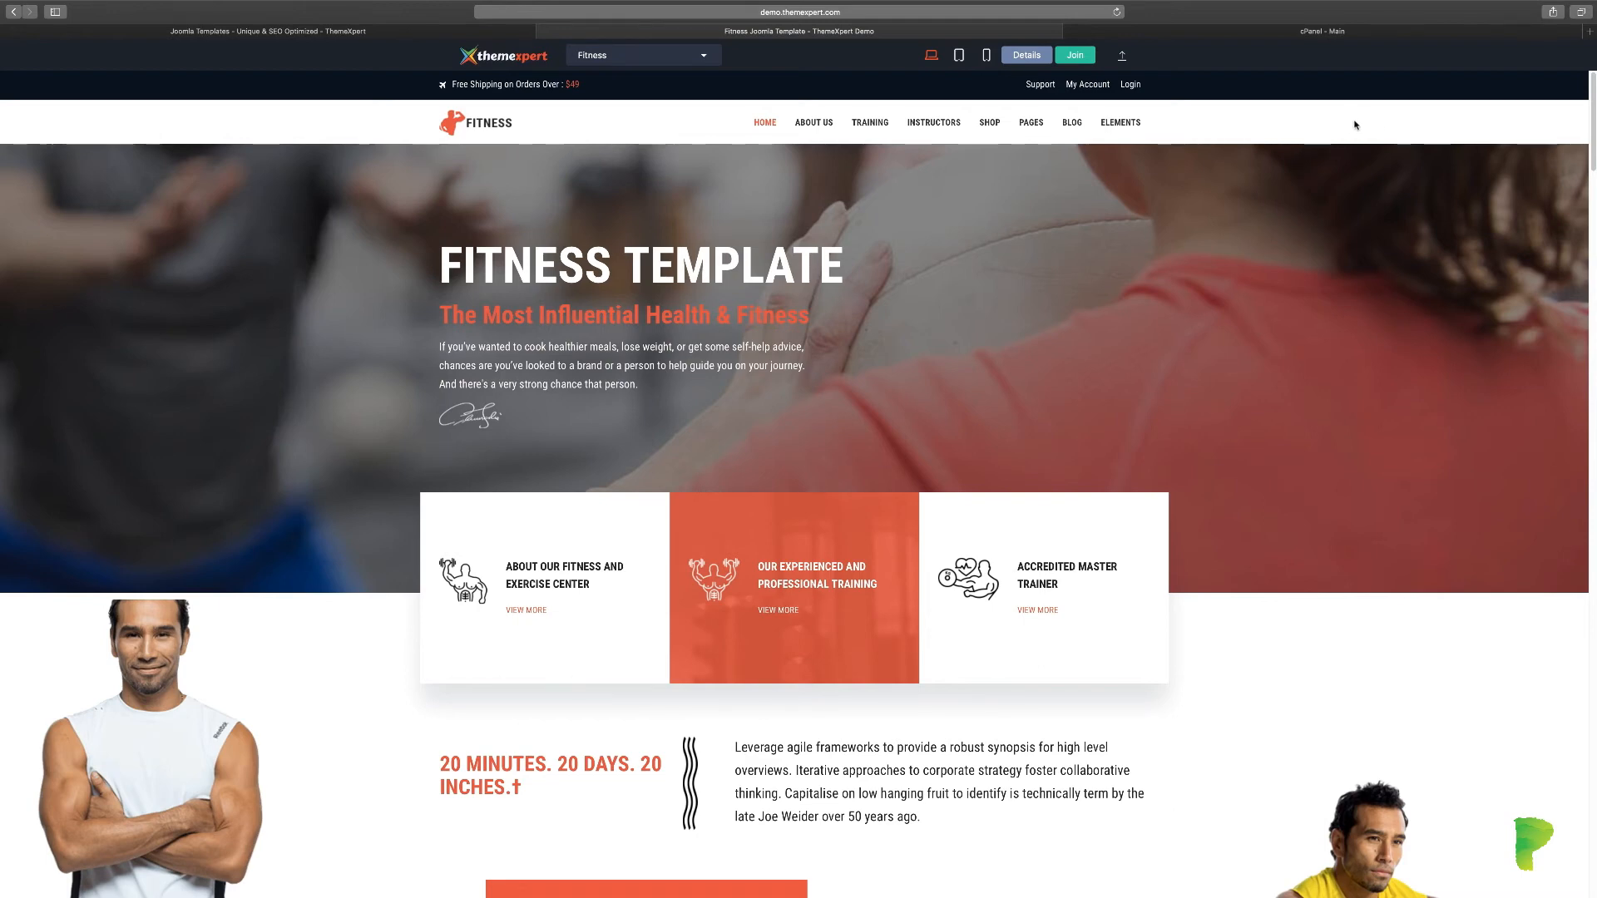
mouse_move(730, 91)
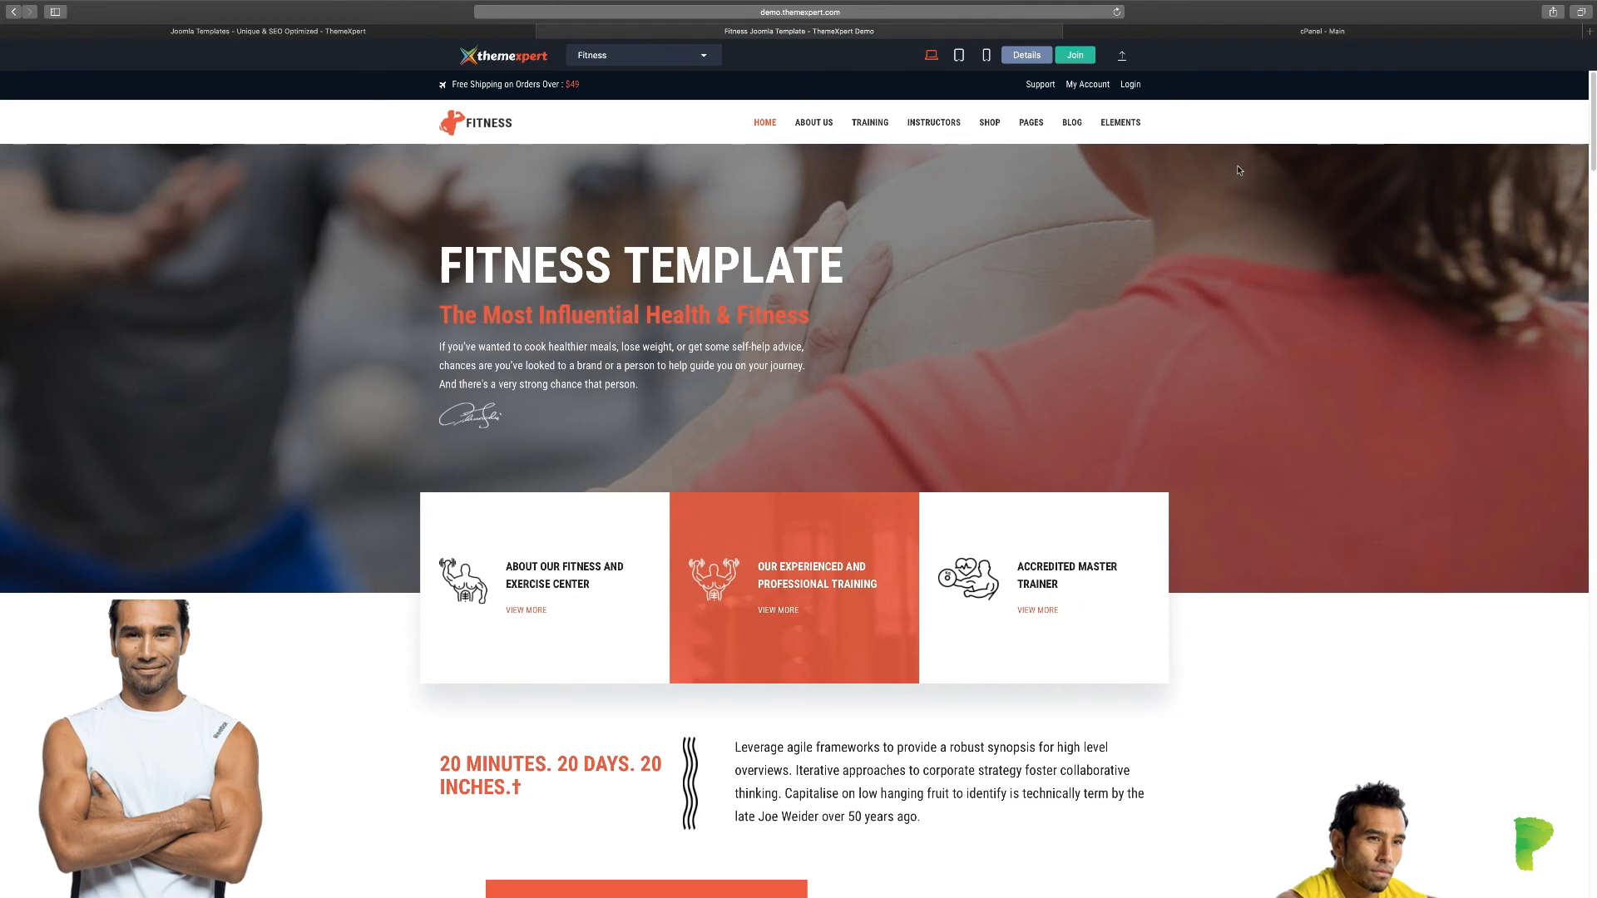
click(1321, 31)
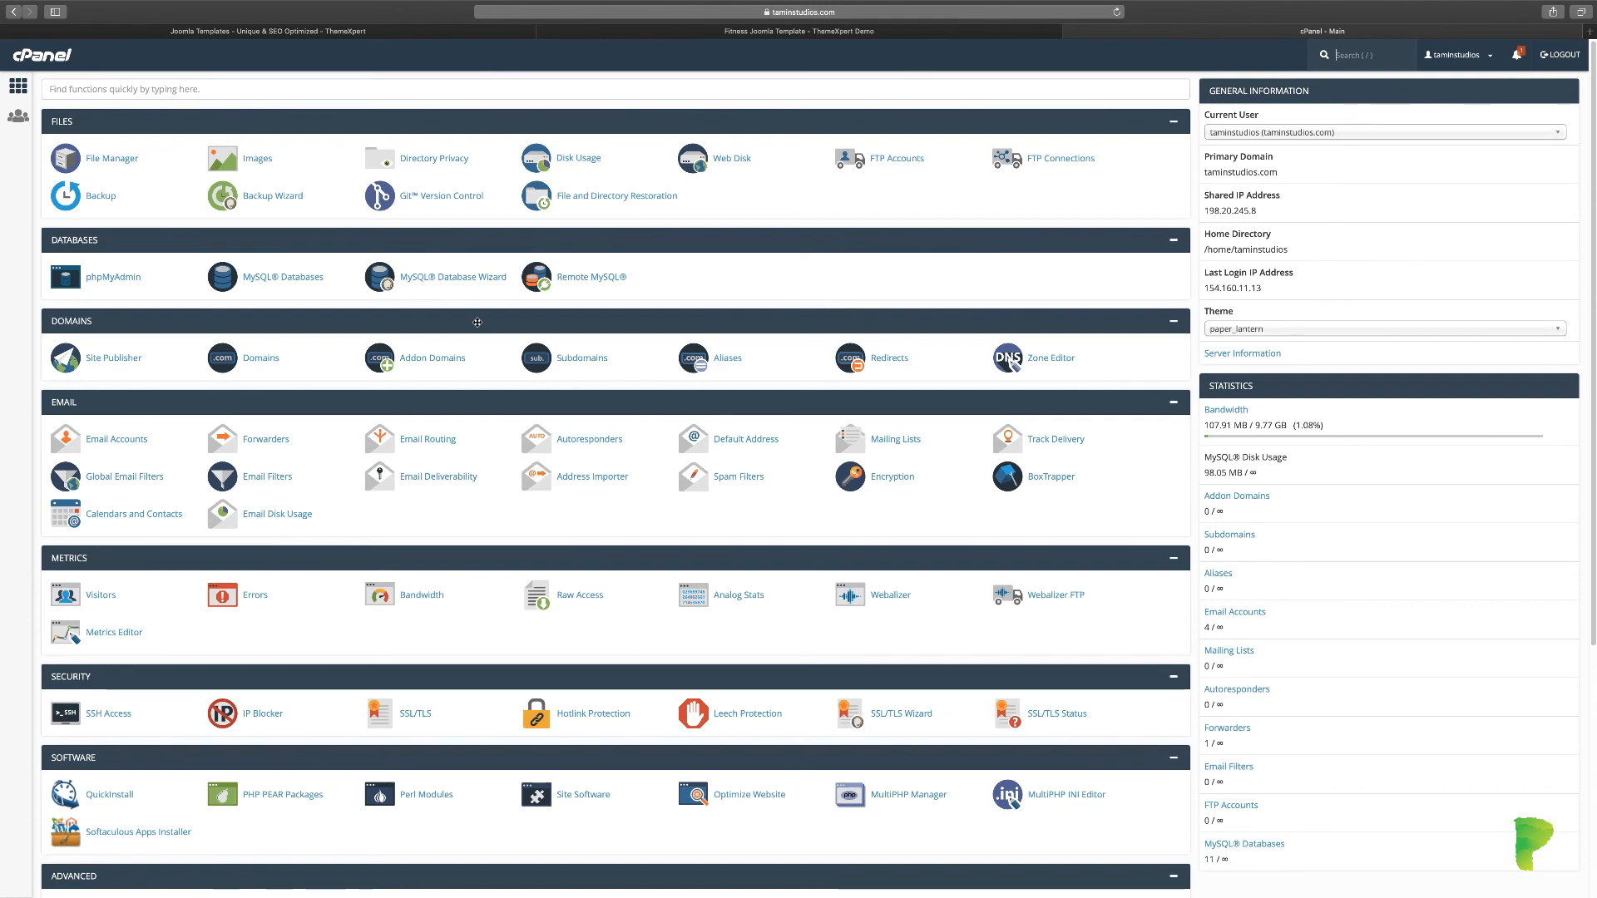
click(794, 31)
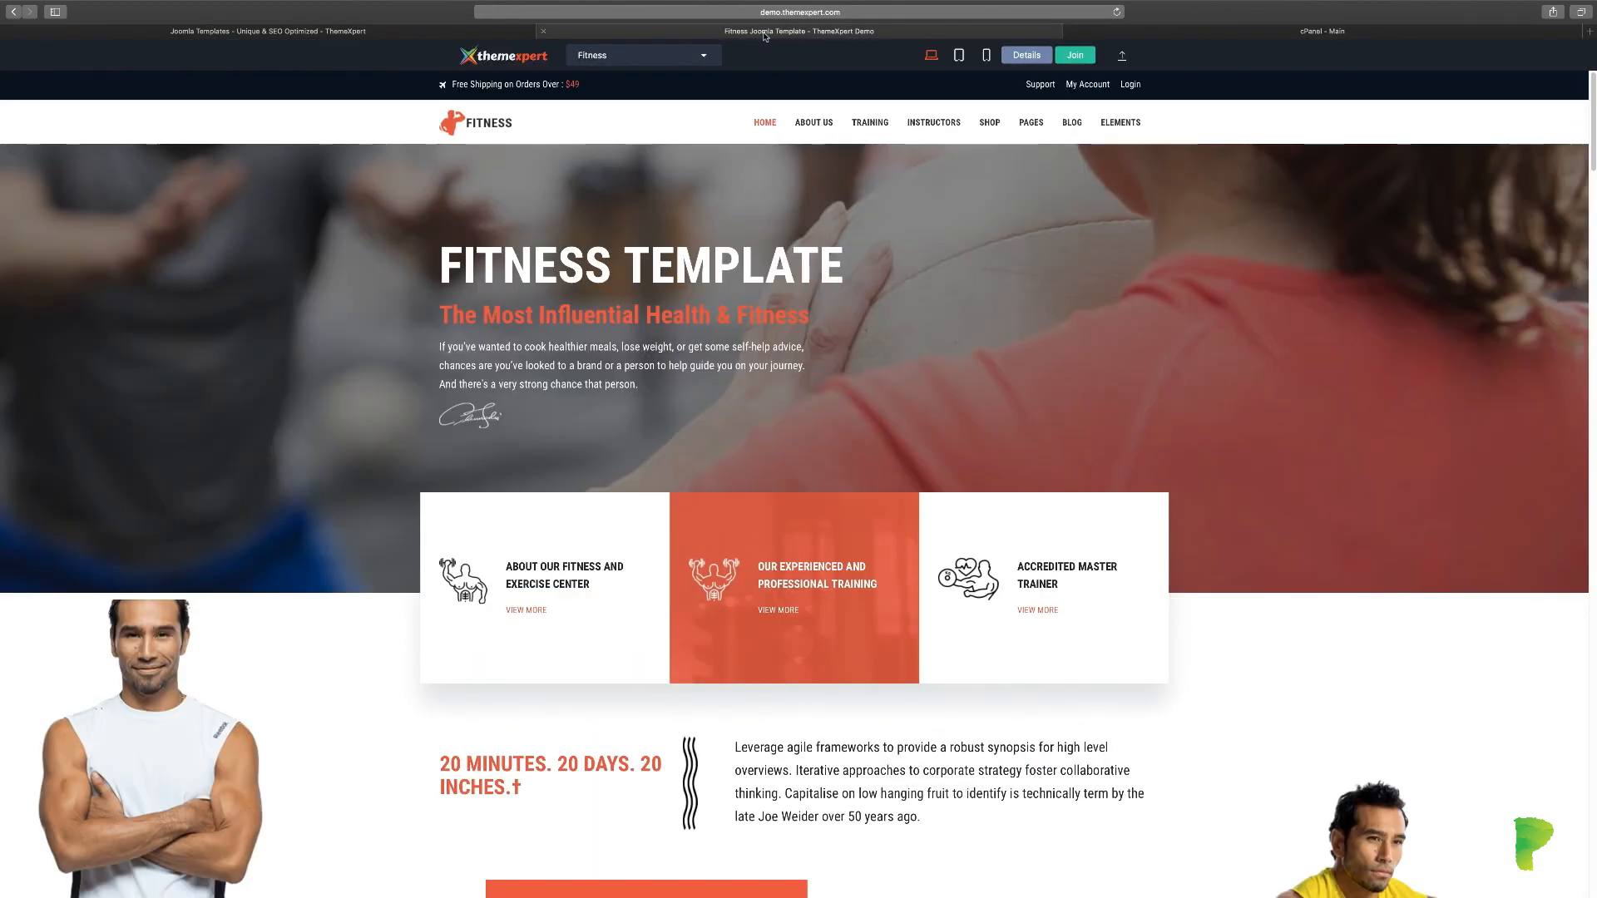
mouse_move(309, 227)
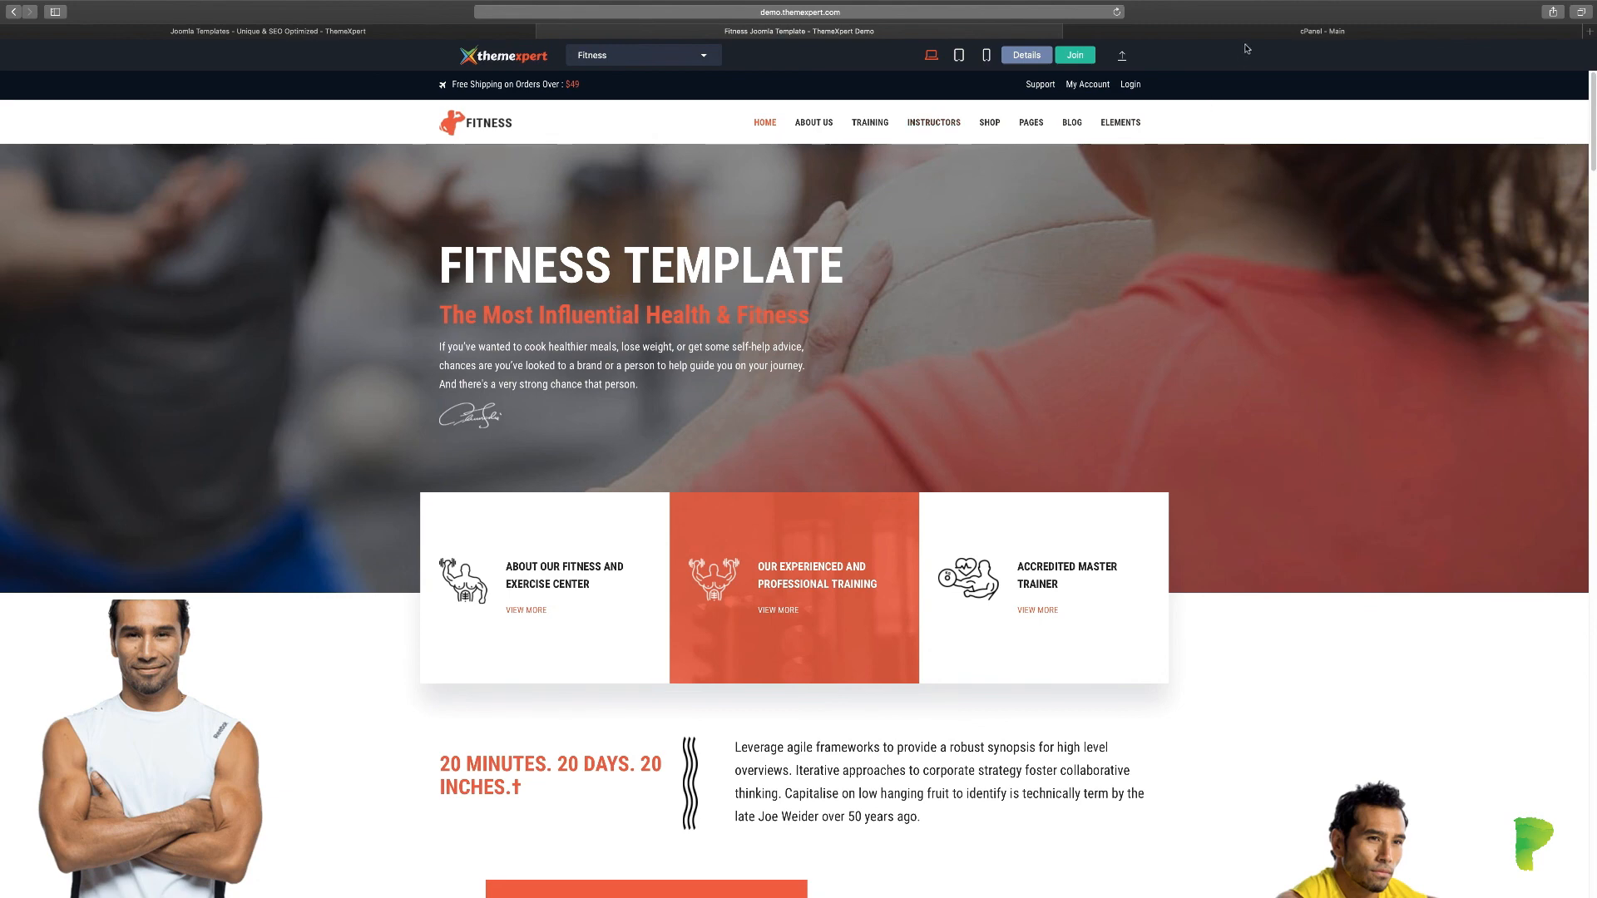
mouse_move(1190, 150)
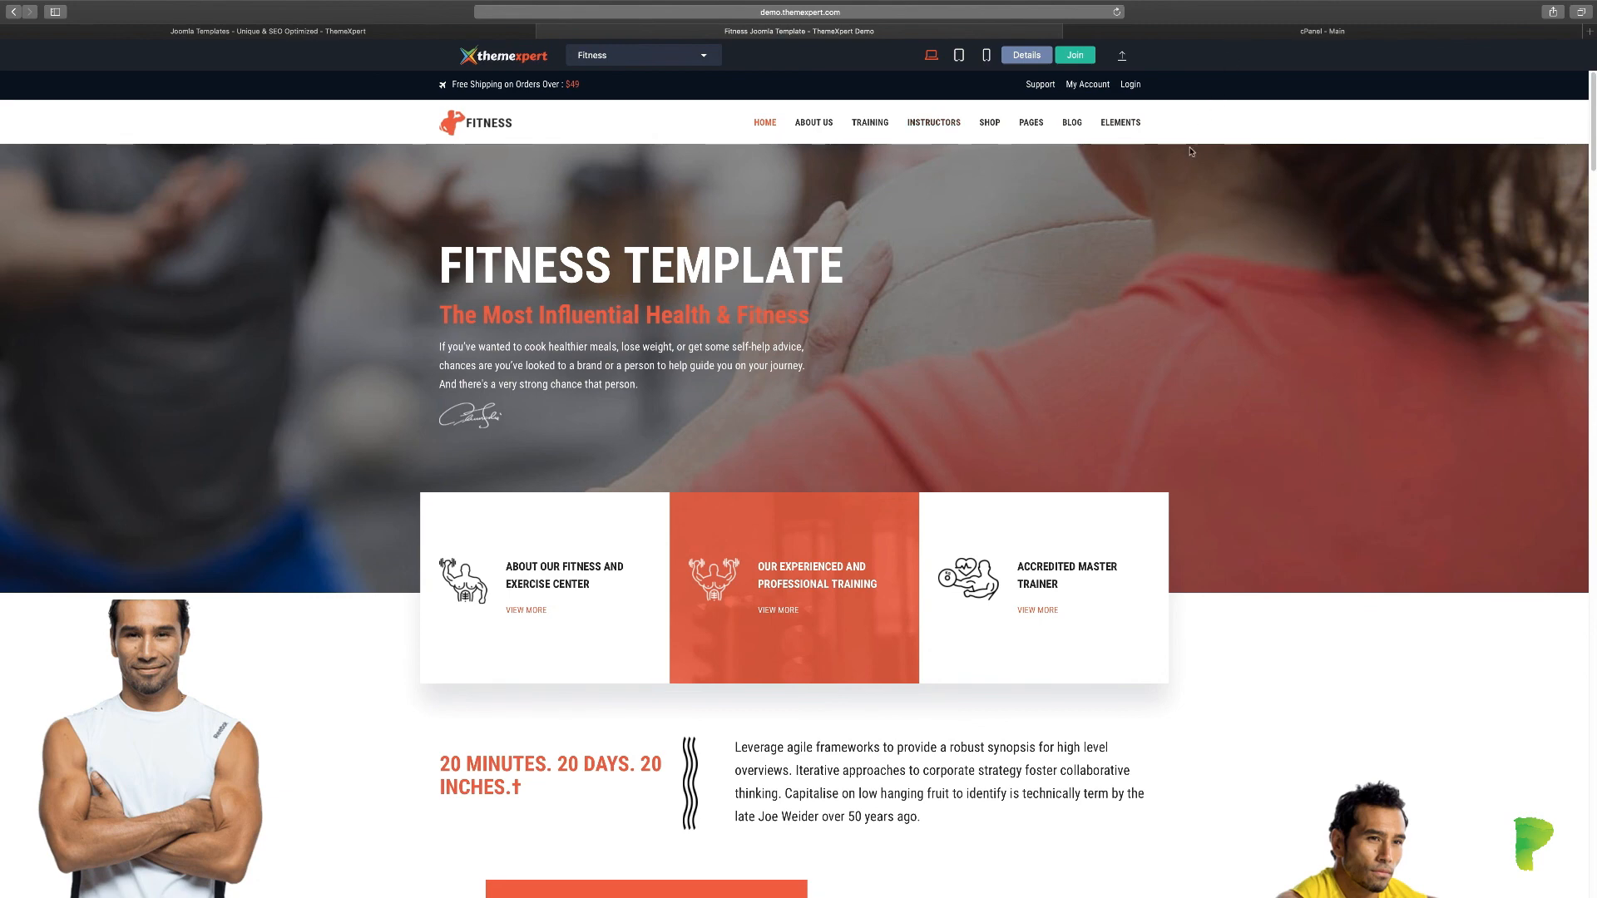